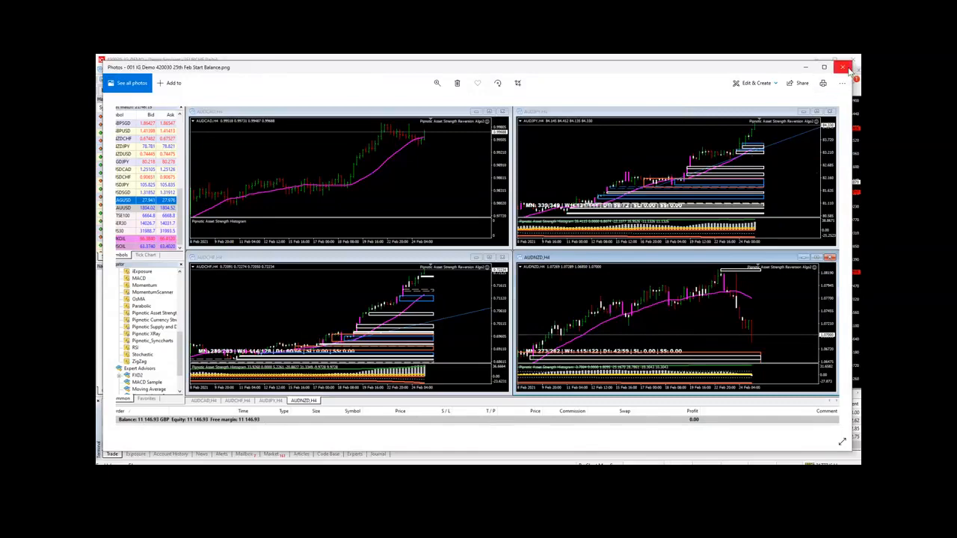
- Close the start-balance screenshot, review the EURCHF daily sells, then show the EURUSD 4-hour chart
{"action": "left_click", "coordinate": [843, 67]}
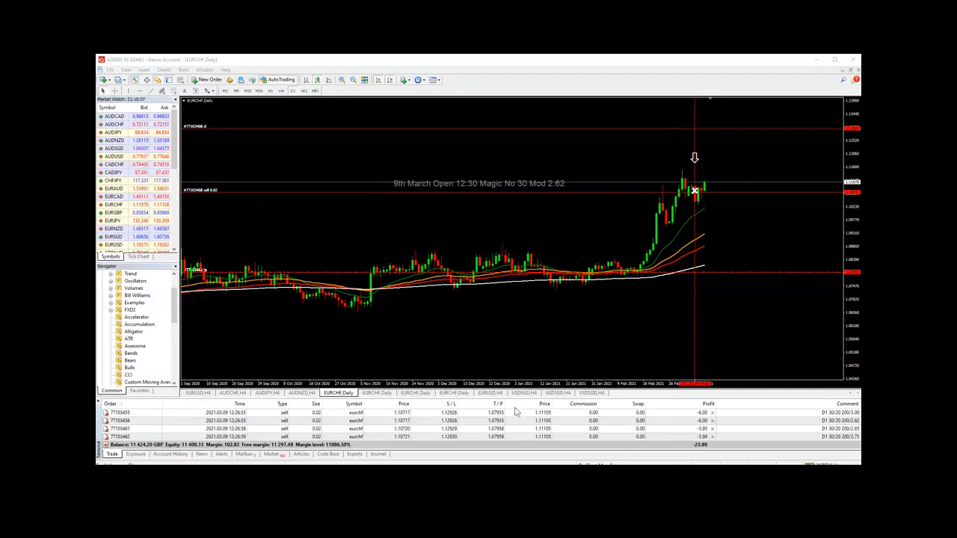
{"action": "left_click", "coordinate": [490, 393]}
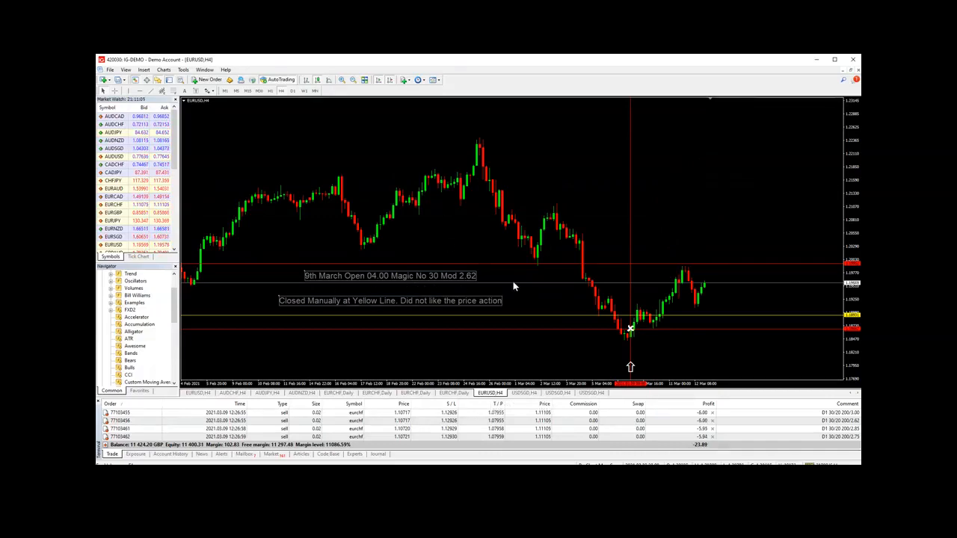
{"action": "mouse_move", "coordinate": [356, 320]}
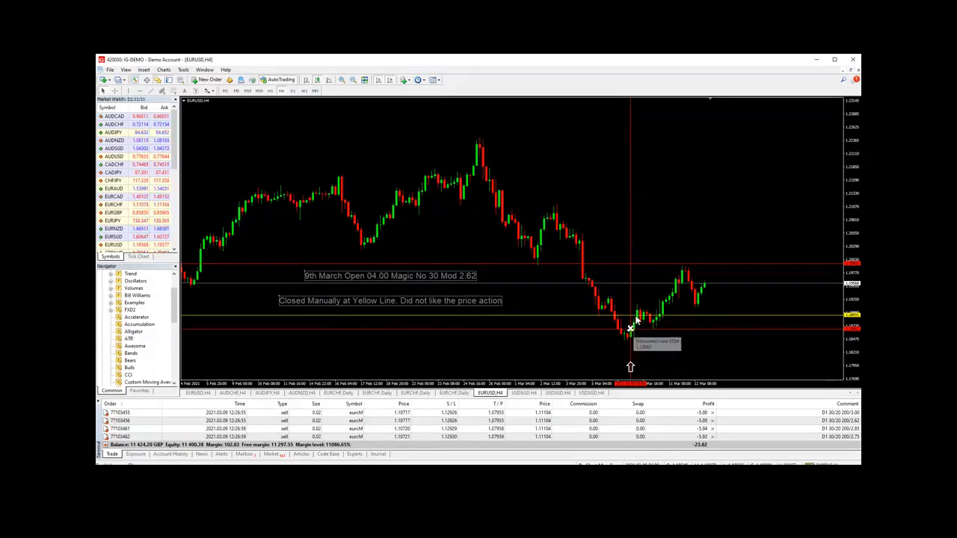
{"action": "mouse_move", "coordinate": [654, 323]}
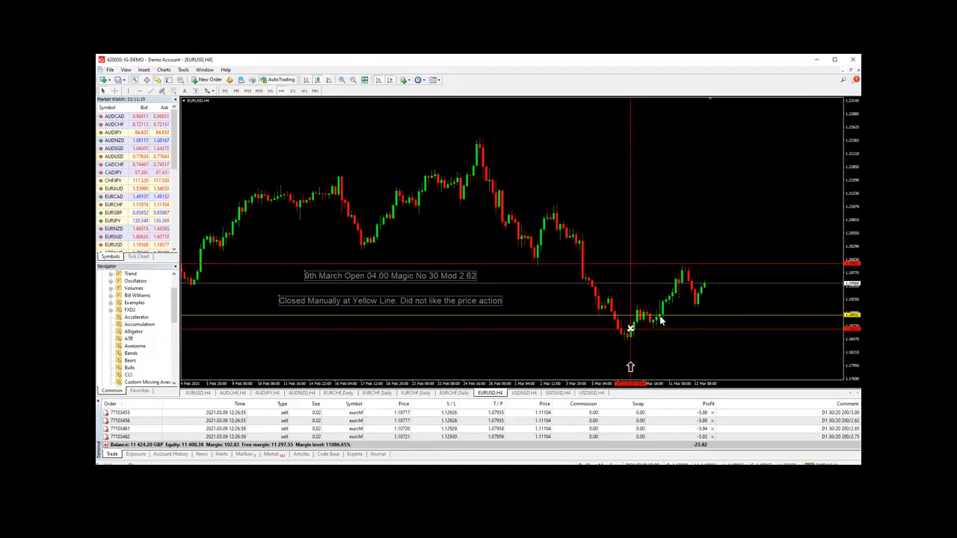
{"action": "mouse_move", "coordinate": [662, 318]}
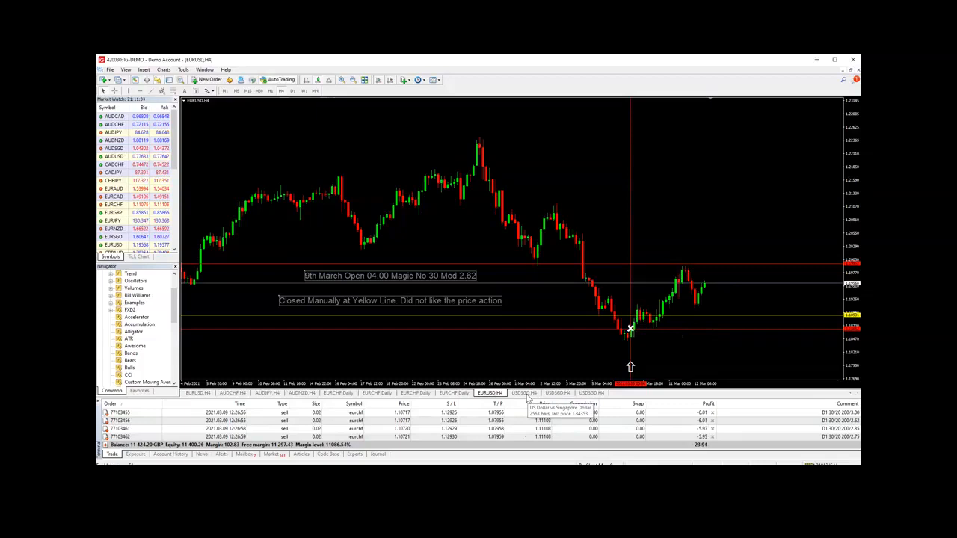
- Show the USDSGD,H4 chart with the 9th March entry stopped out at breakeven
{"action": "left_click", "coordinate": [523, 393]}
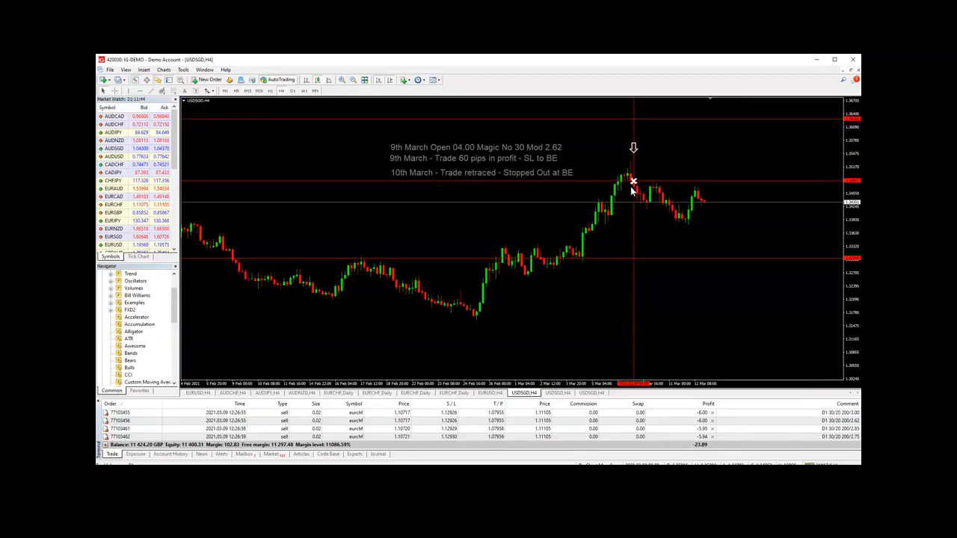
{"action": "mouse_move", "coordinate": [647, 209]}
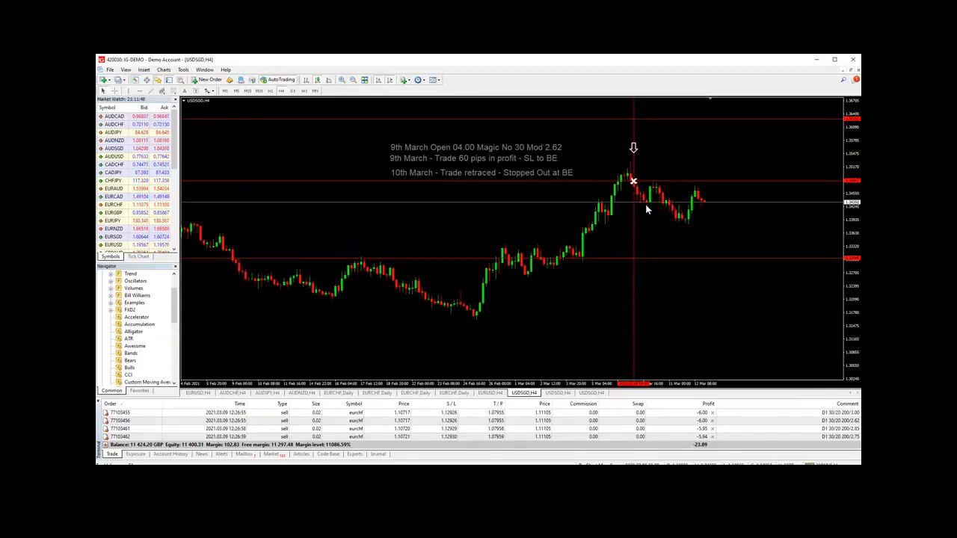
{"action": "mouse_move", "coordinate": [669, 119]}
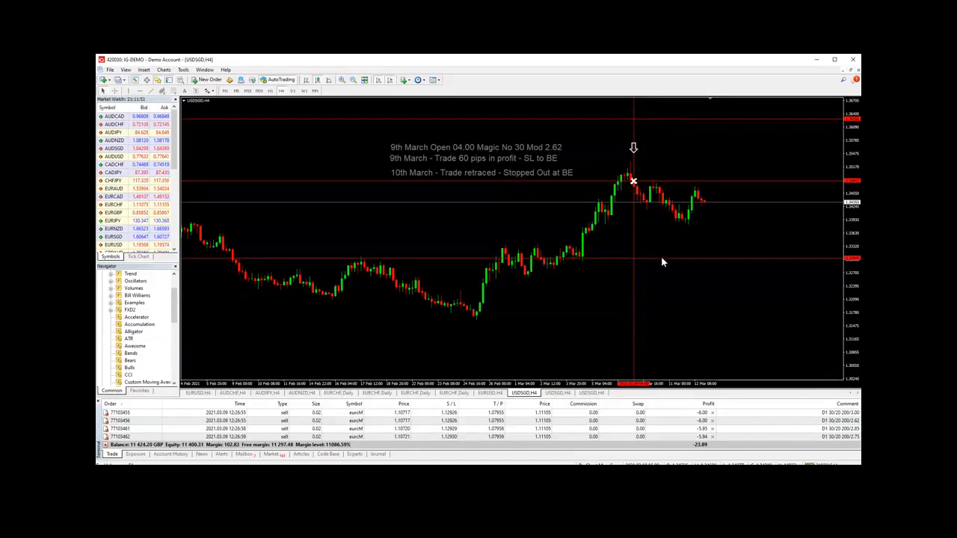
{"action": "mouse_move", "coordinate": [652, 205]}
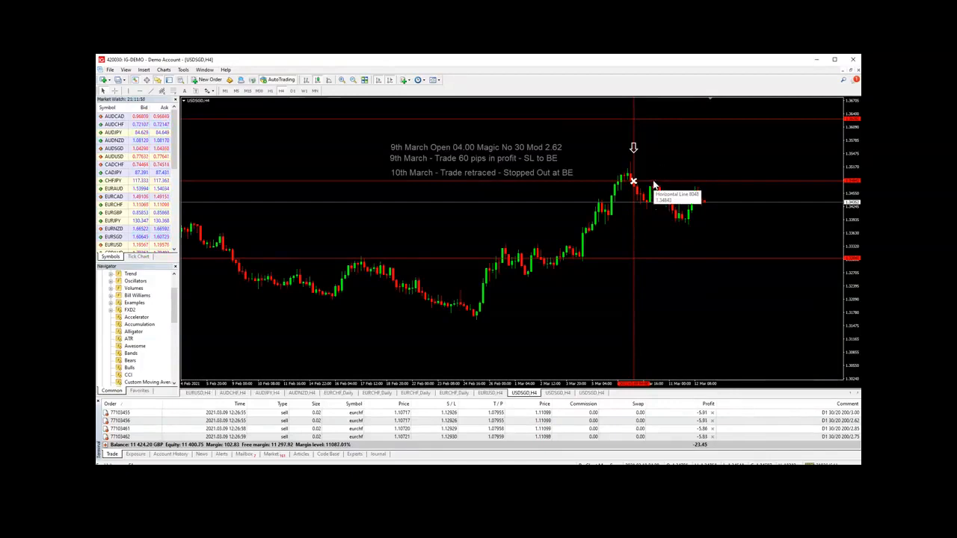
{"action": "mouse_move", "coordinate": [667, 270]}
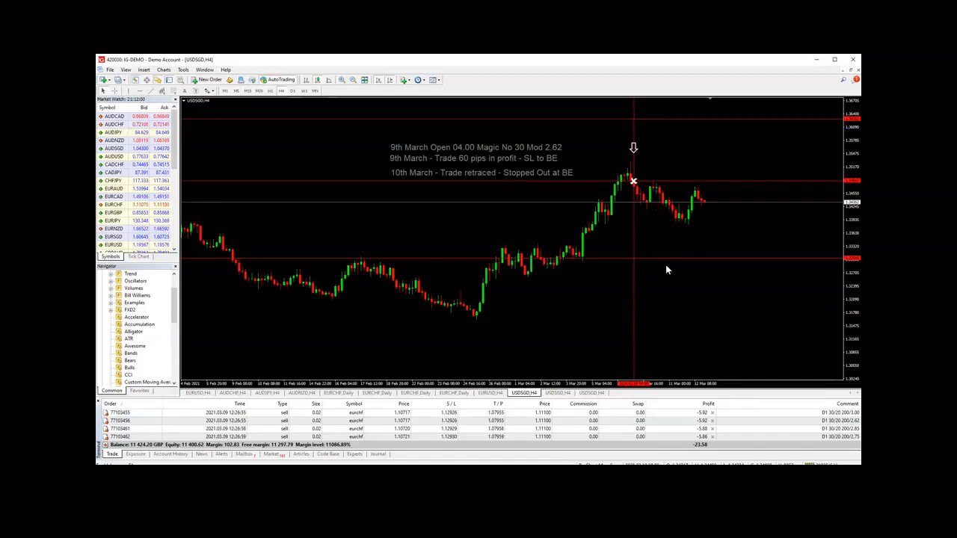
{"action": "mouse_move", "coordinate": [668, 220]}
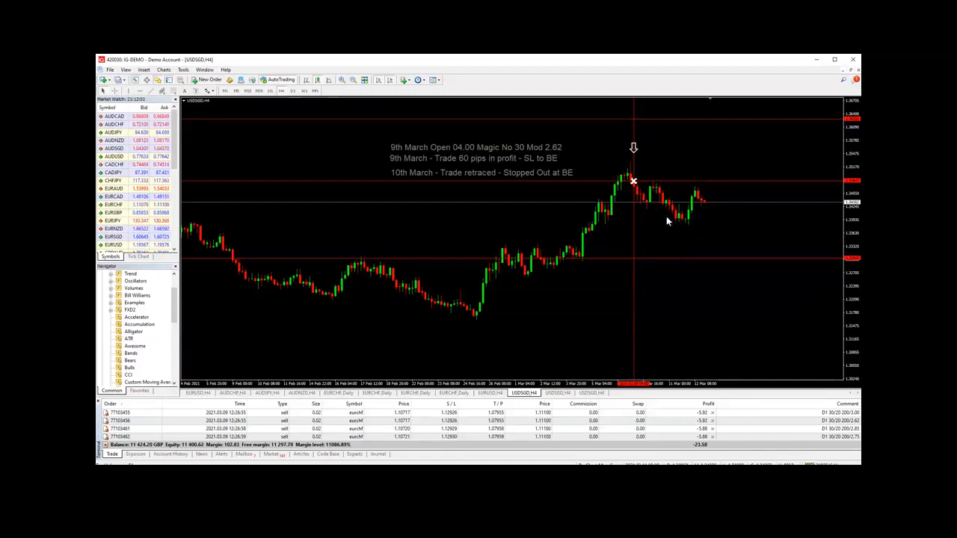
{"action": "mouse_move", "coordinate": [710, 223]}
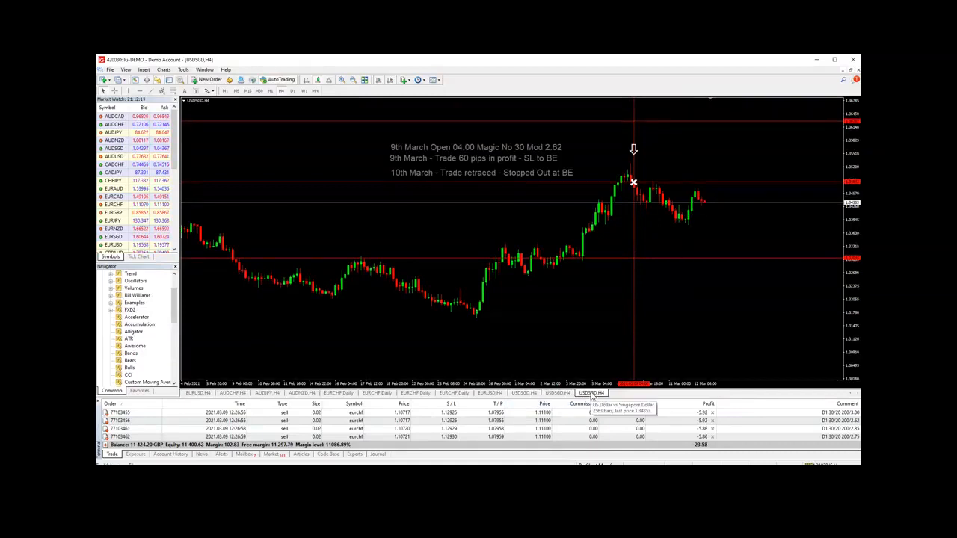
{"action": "mouse_move", "coordinate": [598, 347]}
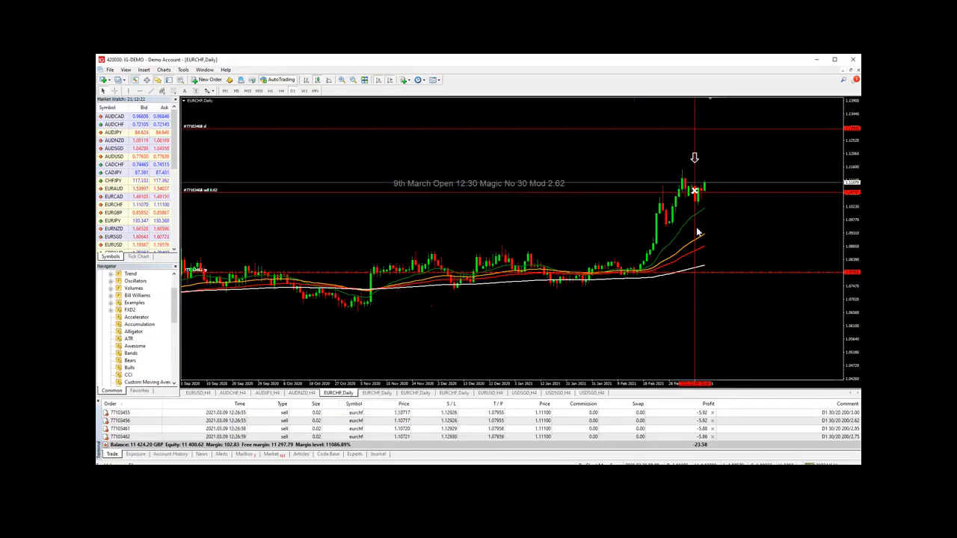
{"action": "mouse_move", "coordinate": [598, 223]}
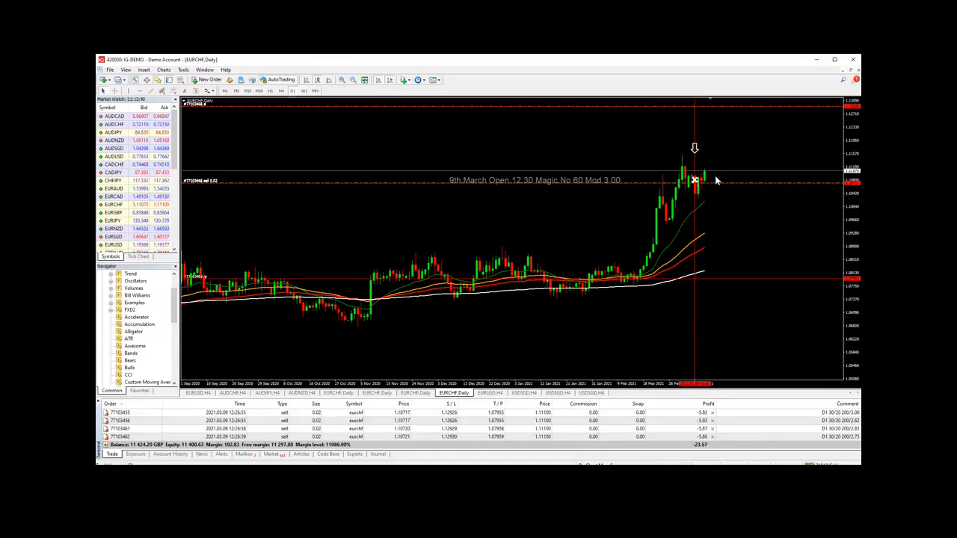
{"action": "mouse_move", "coordinate": [708, 186]}
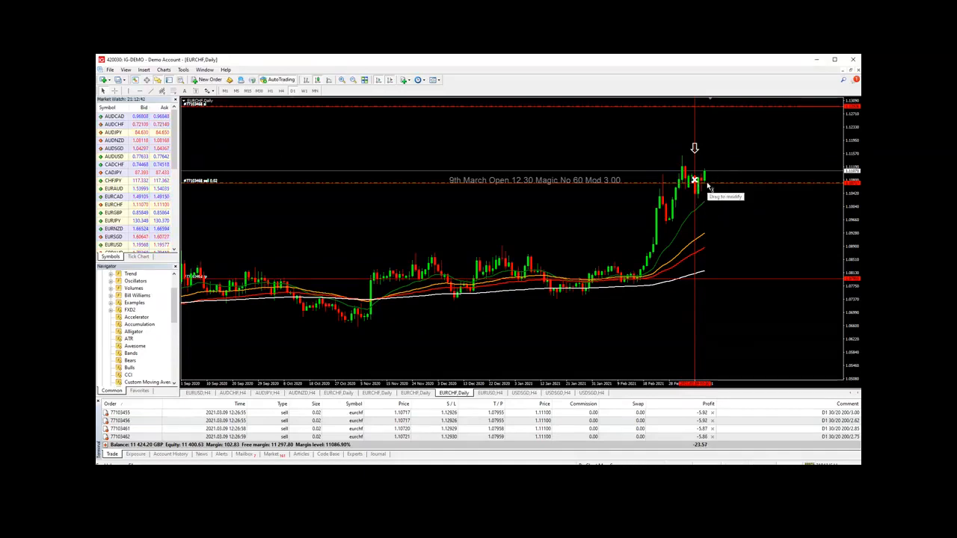
{"action": "mouse_move", "coordinate": [729, 191]}
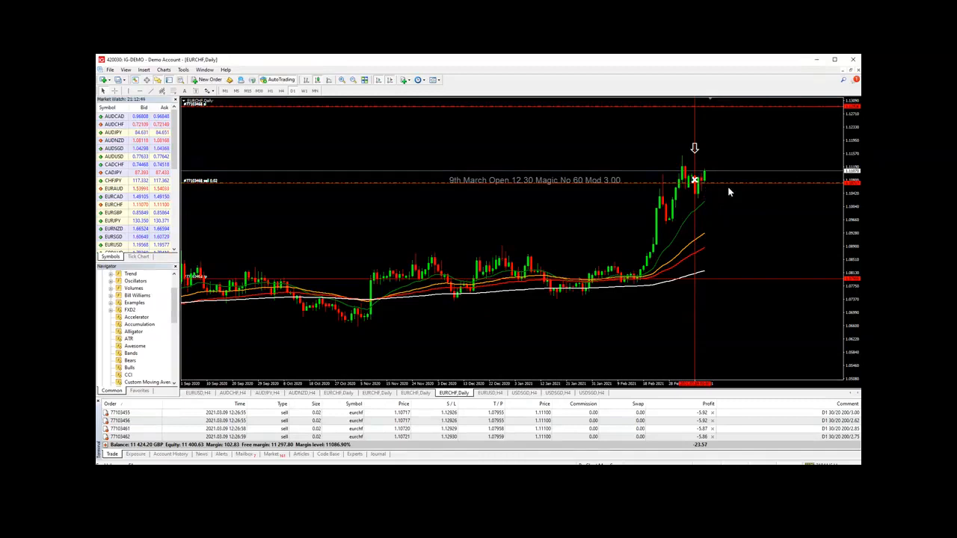